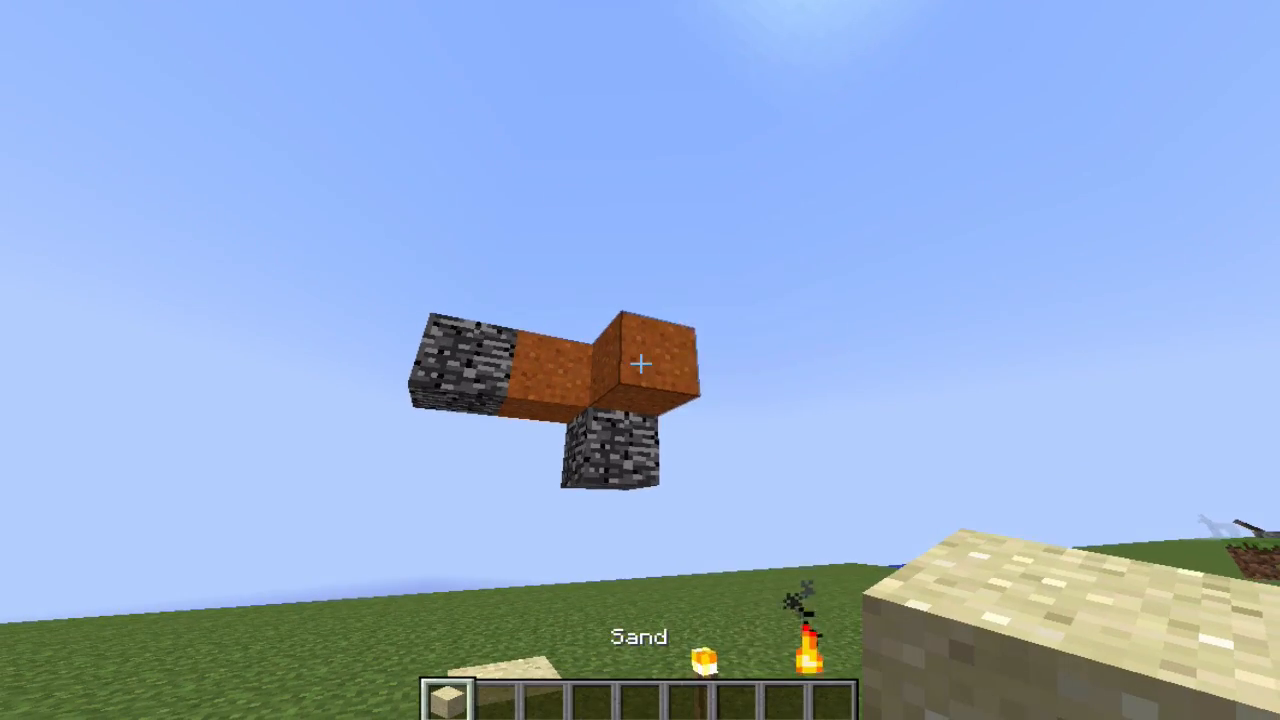
pyautogui.moveTo(640, 360)
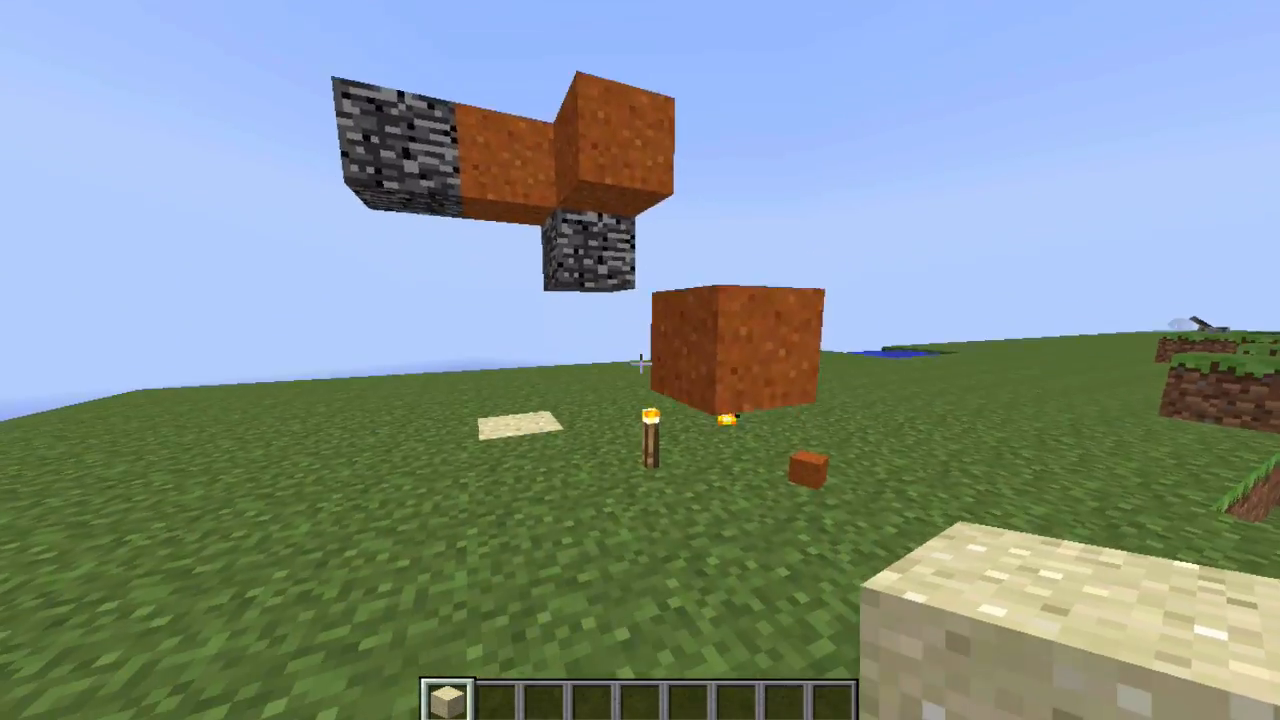
pyautogui.moveTo(640, 360)
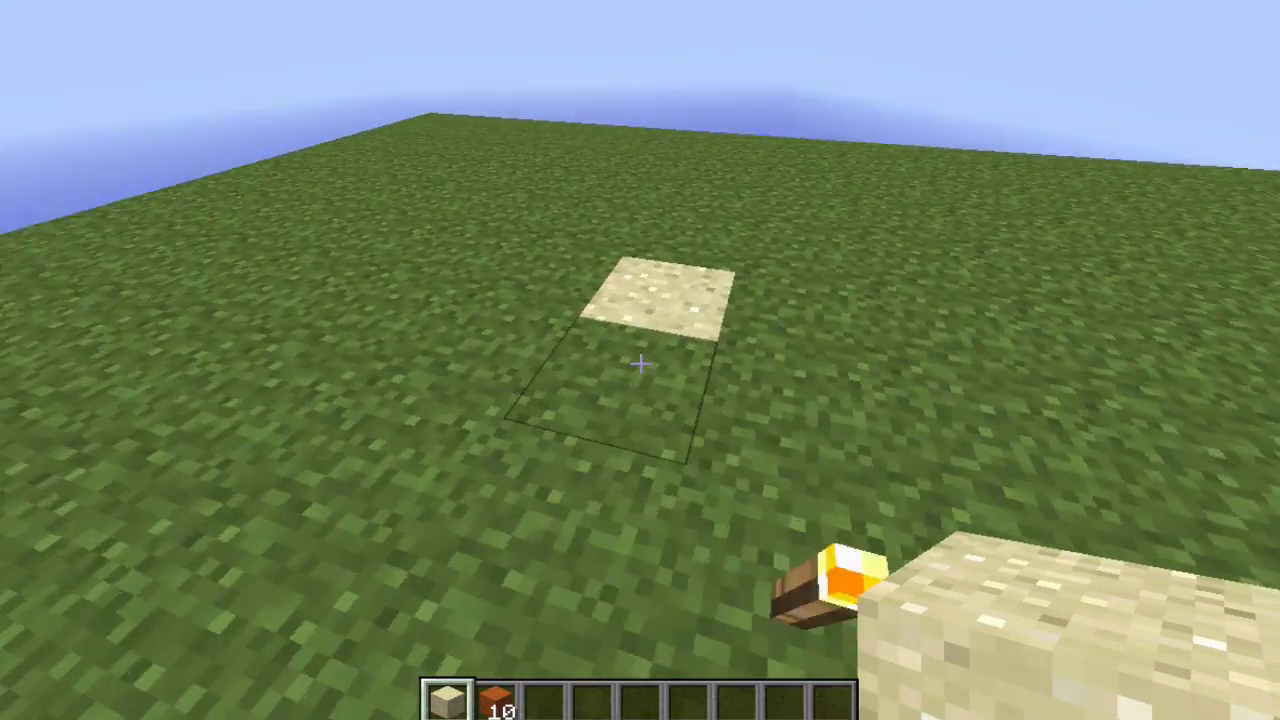
# - Take an anvil and a very damaged anvil from the creative inventory into the hotbar
pyautogui.press('e')
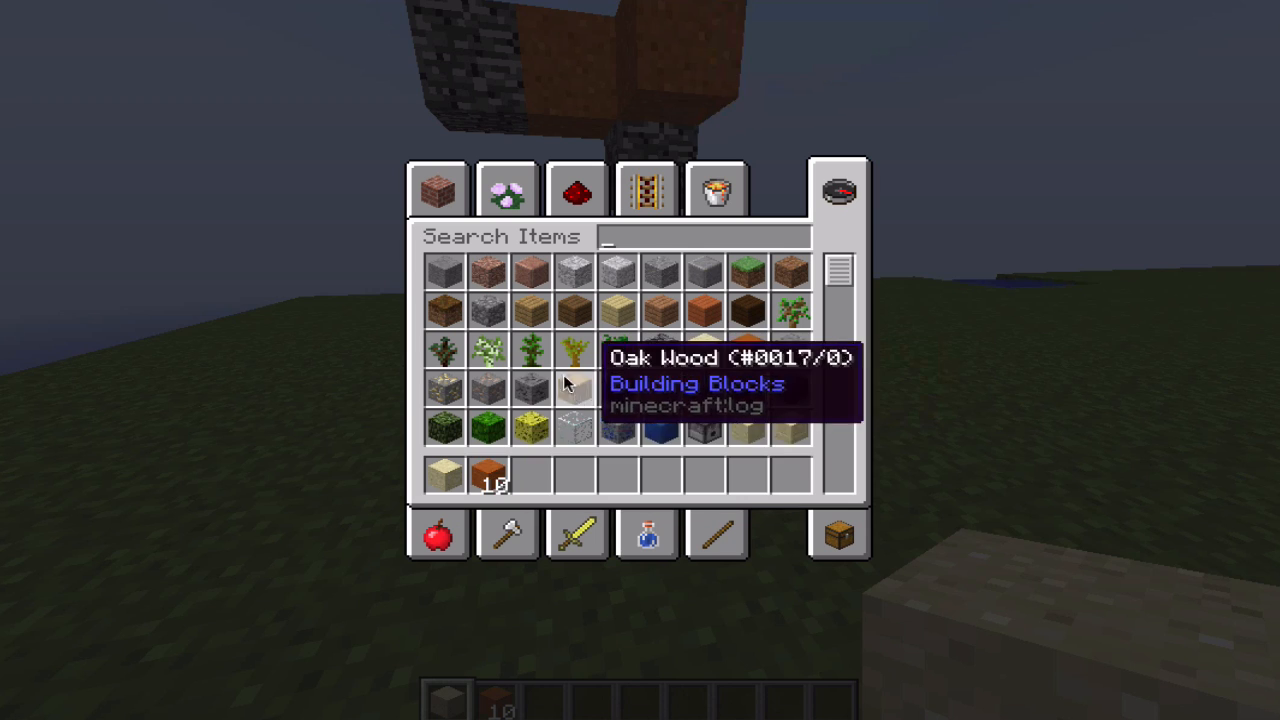
pyautogui.moveTo(447, 470)
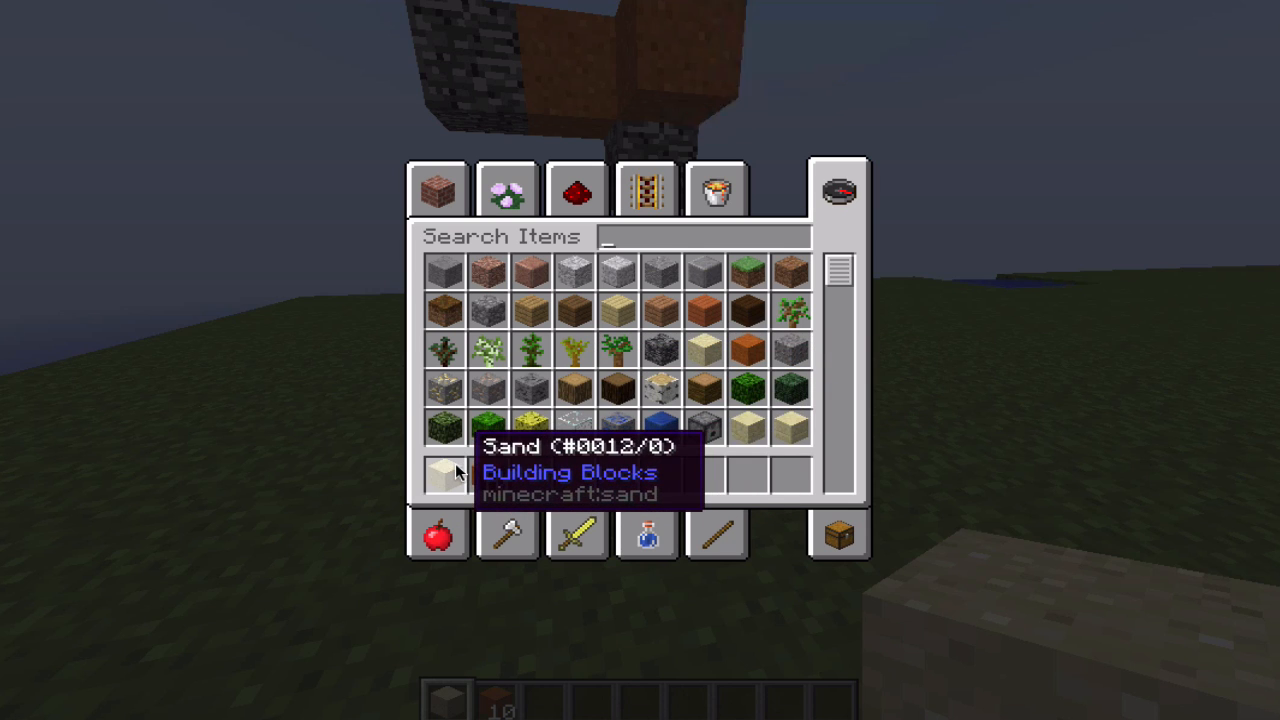
pyautogui.moveTo(485, 475)
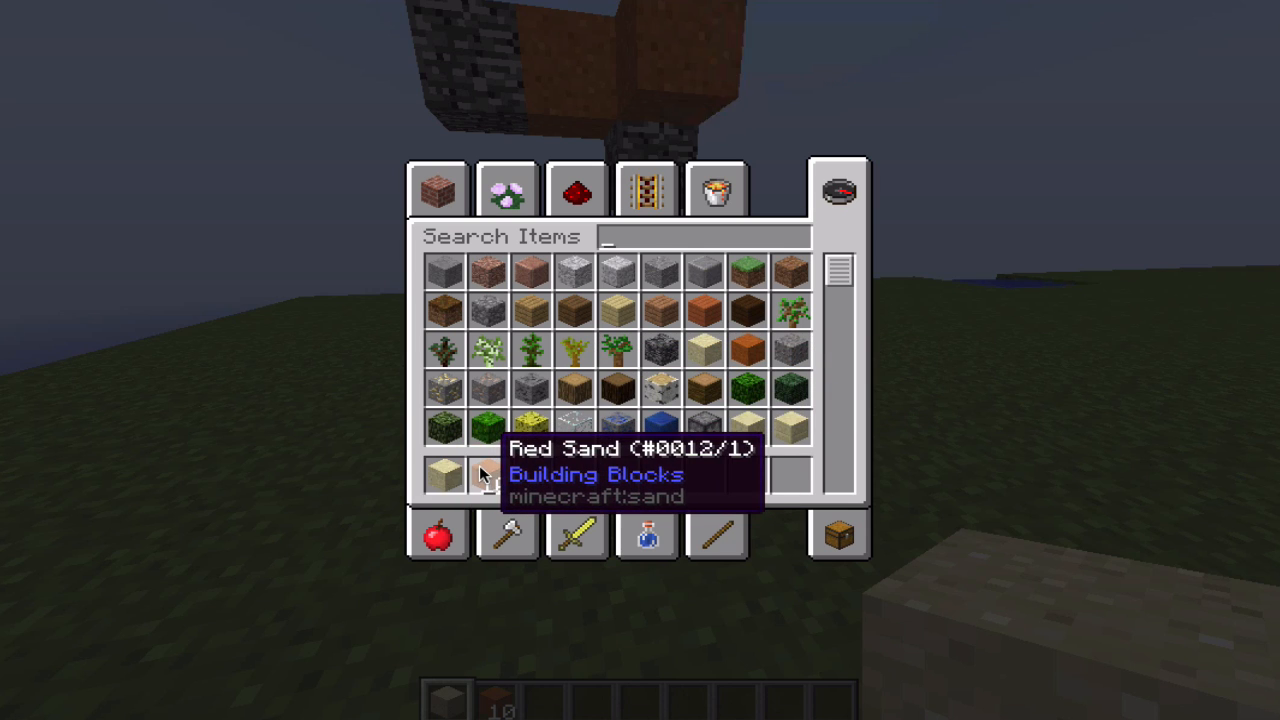
pyautogui.press('Escape')
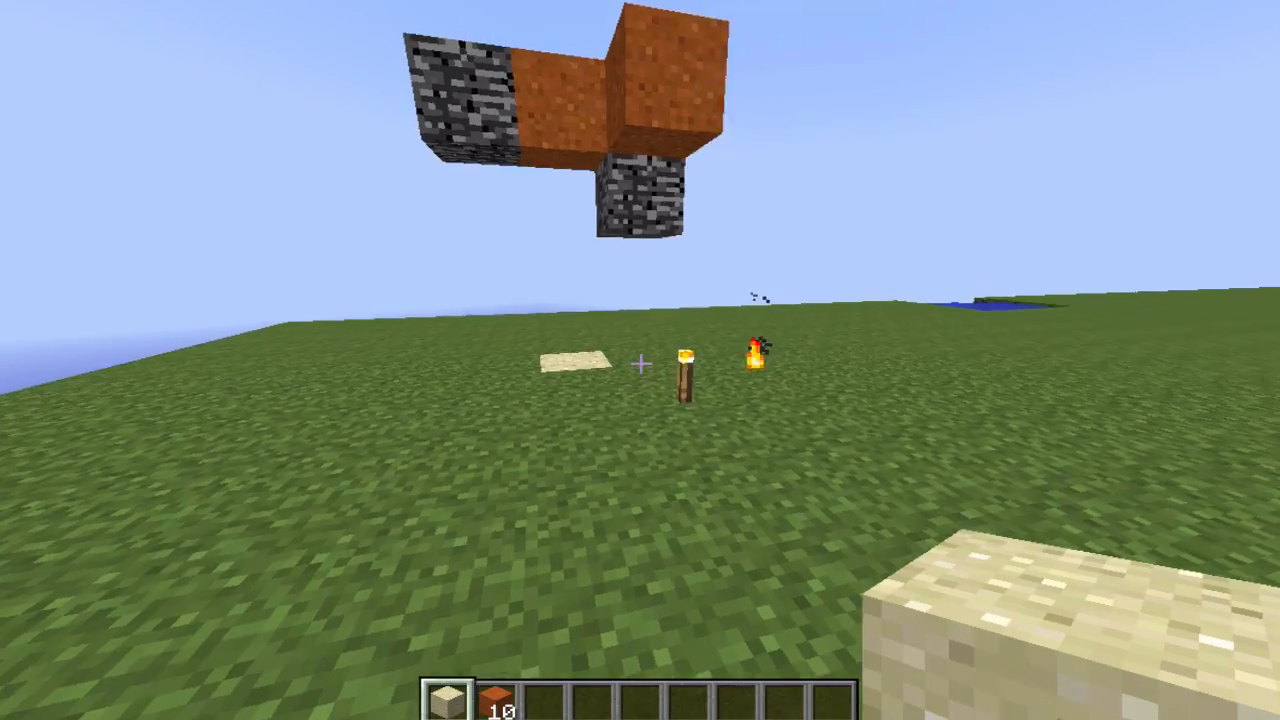
pyautogui.press('e')
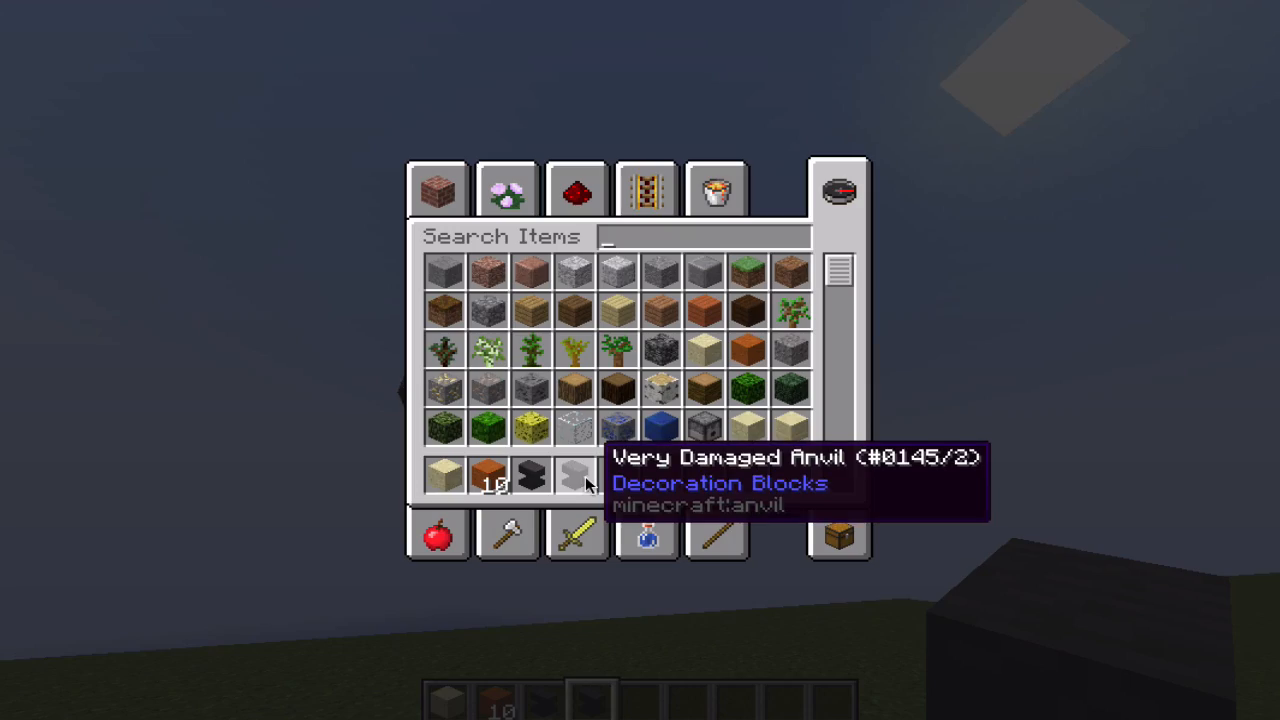
pyautogui.press('Escape')
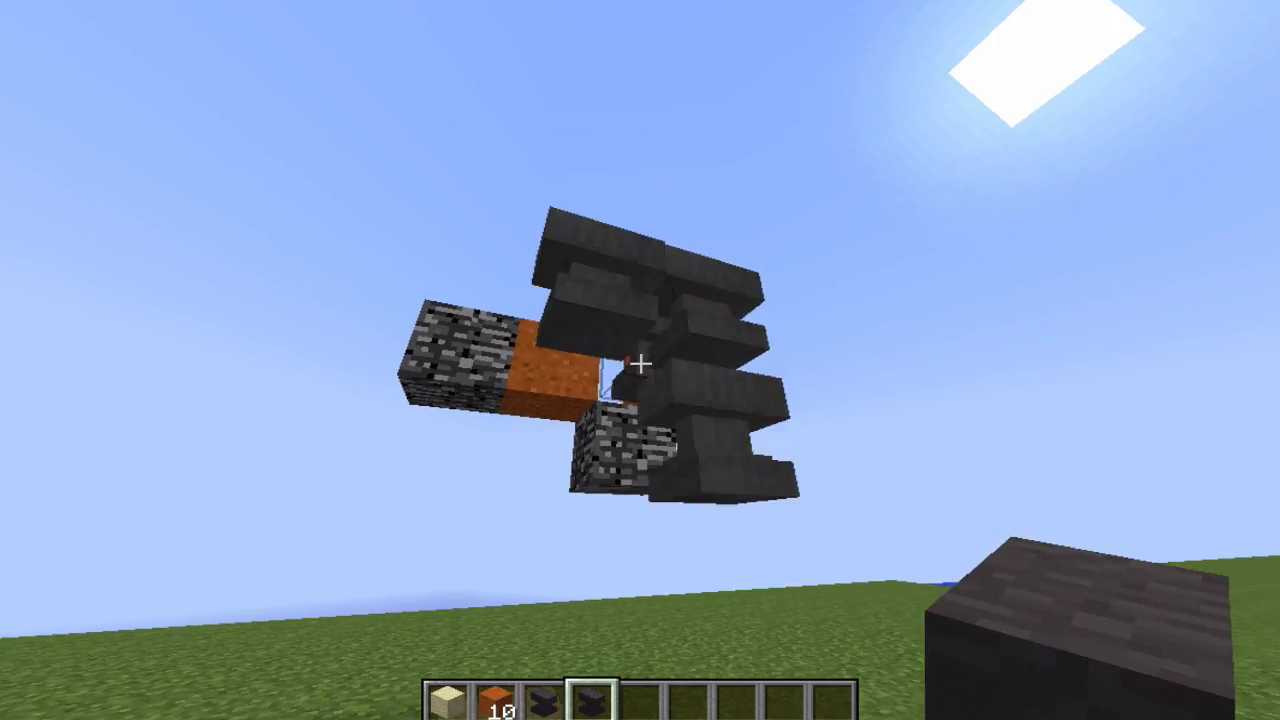
pyautogui.moveTo(640, 360)
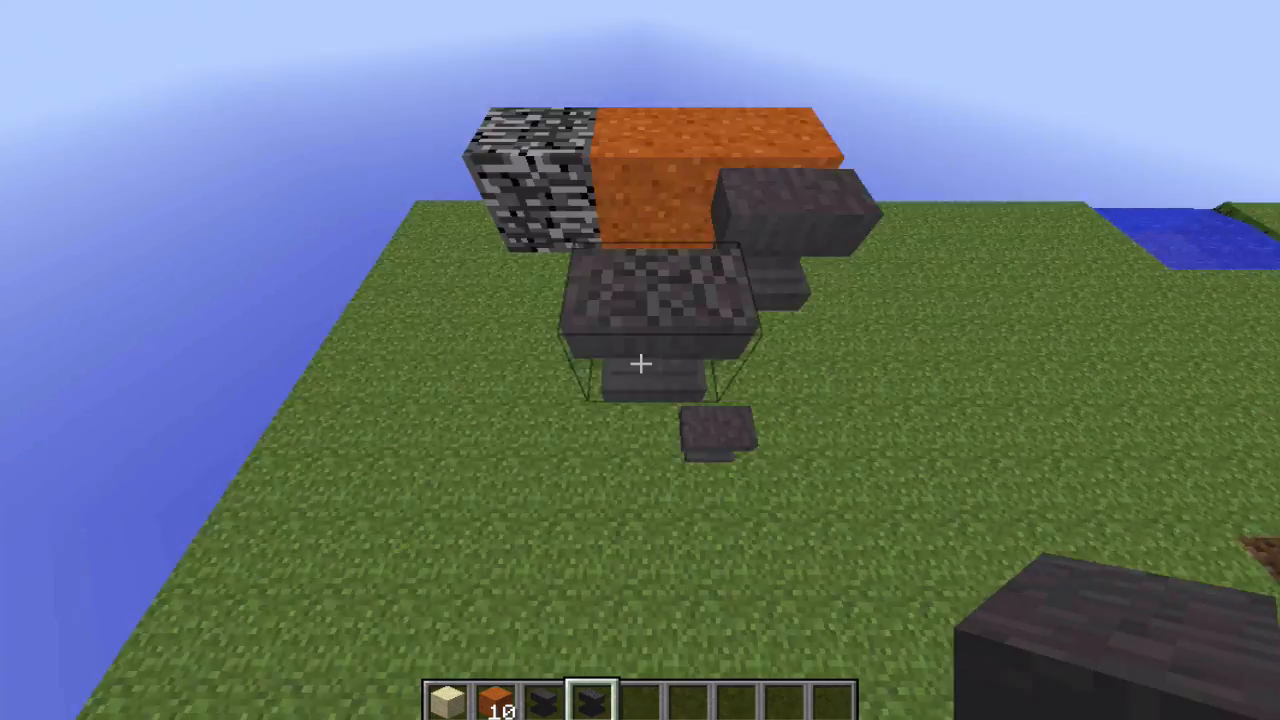
pyautogui.moveTo(640, 360)
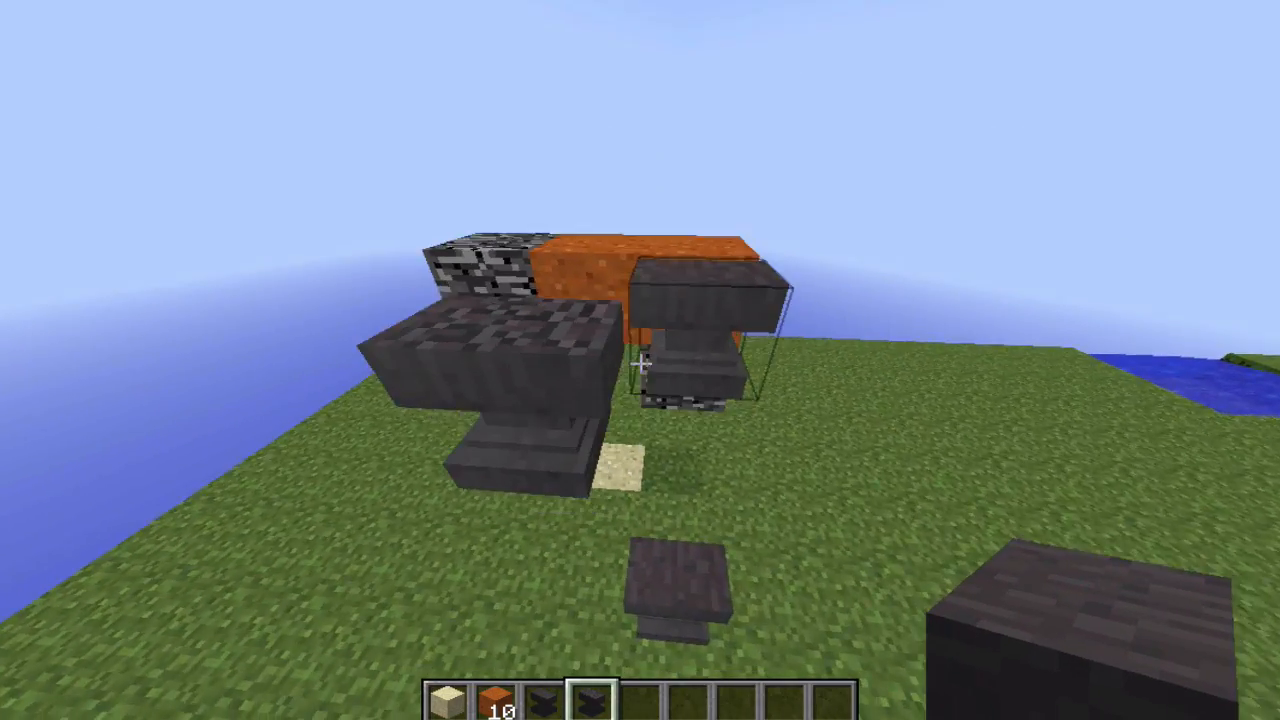
pyautogui.moveTo(640, 360)
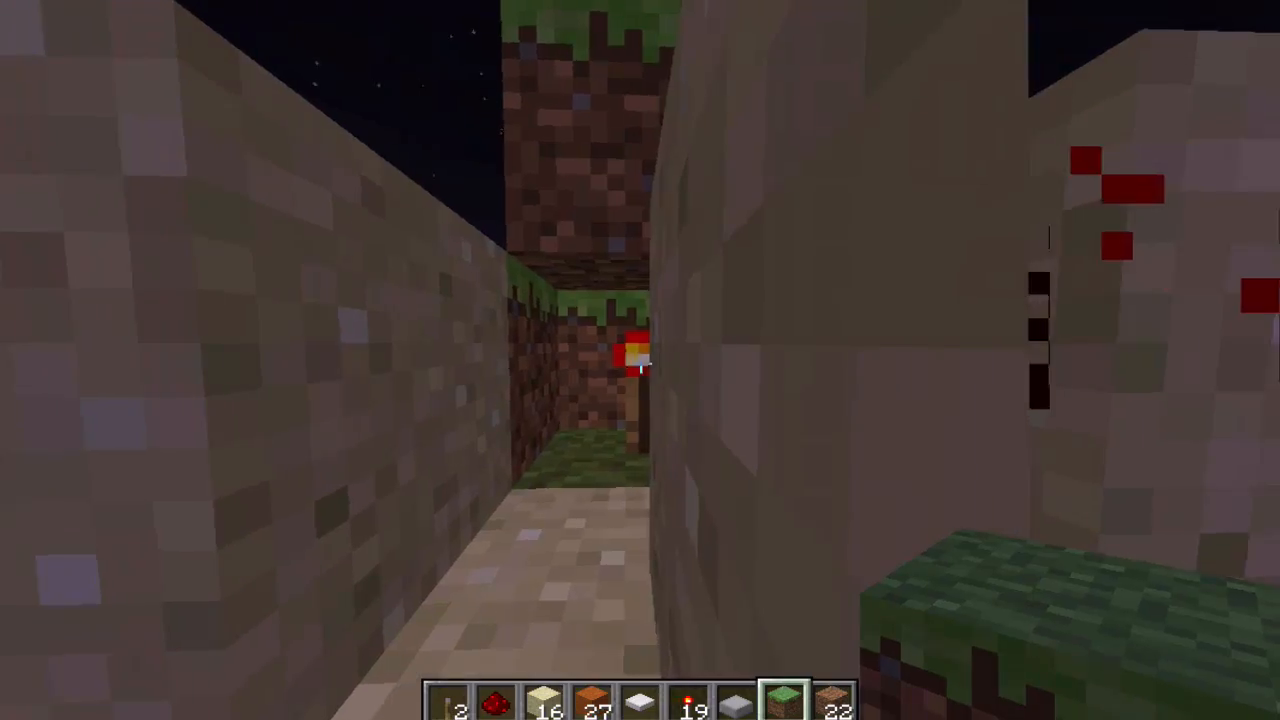
pyautogui.moveTo(640, 360)
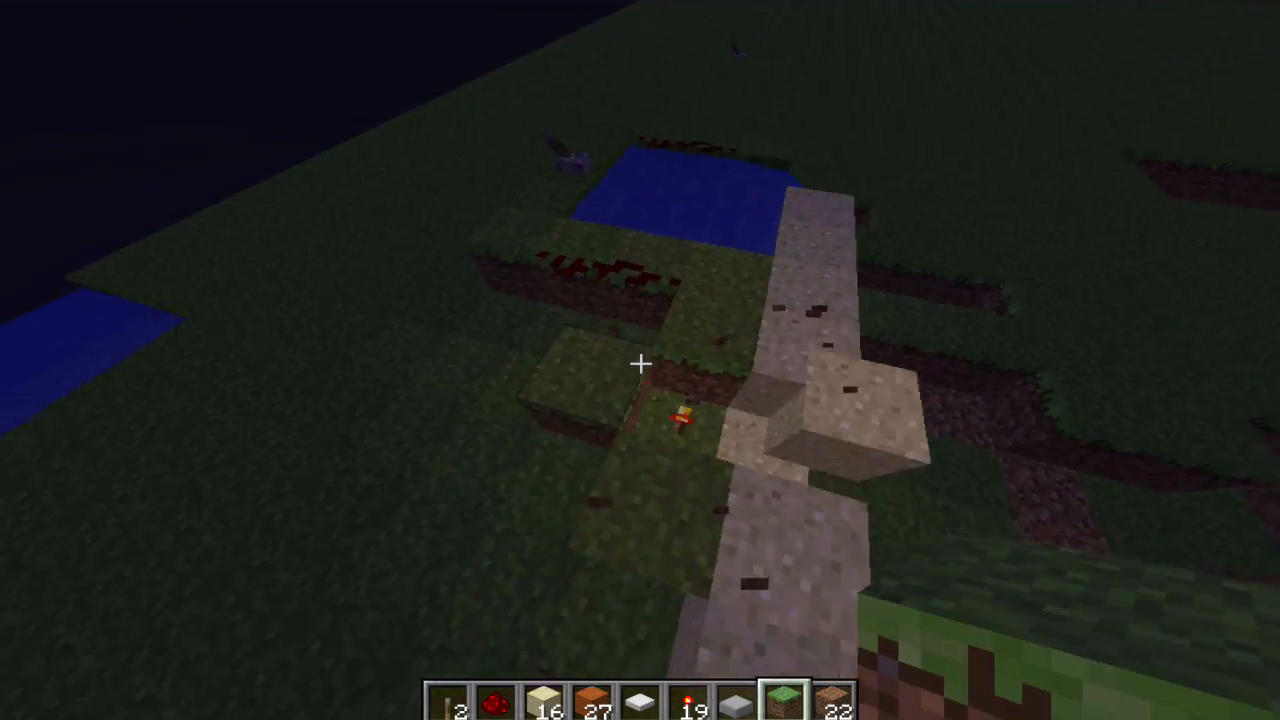
pyautogui.moveTo(640, 363)
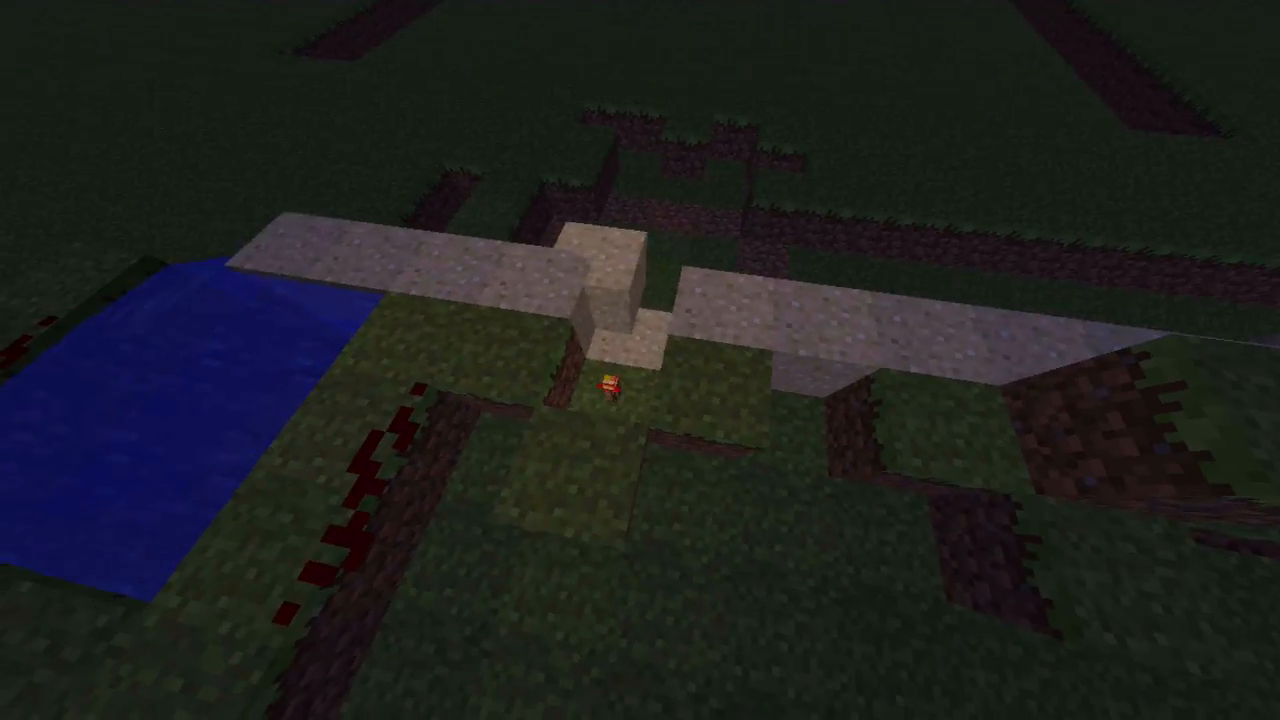
pyautogui.moveTo(640, 360)
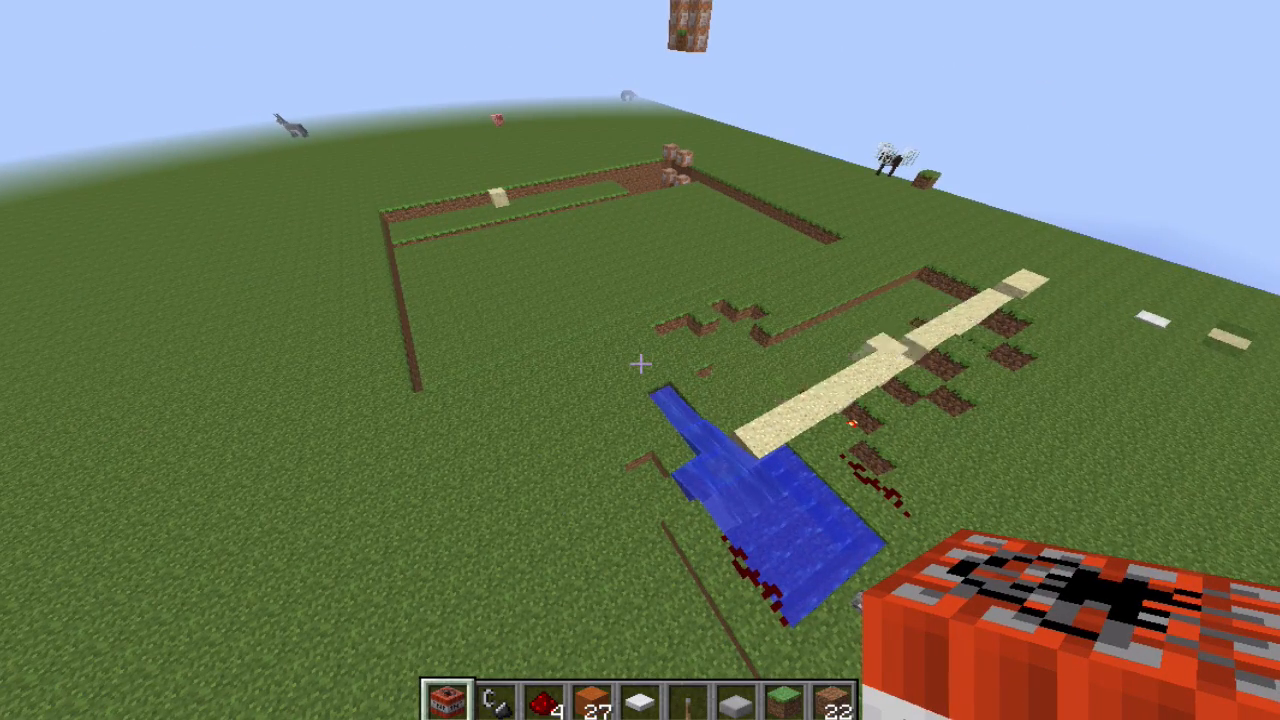
pyautogui.moveTo(640, 360)
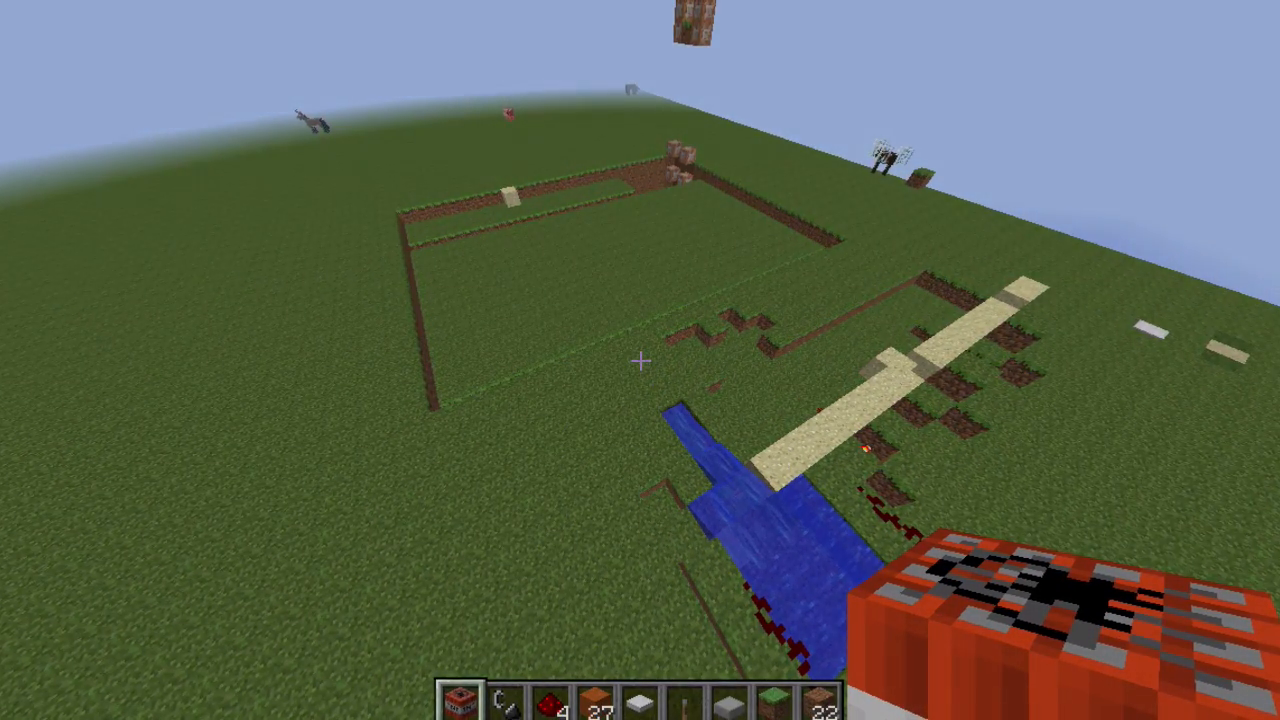
pyautogui.moveTo(640, 360)
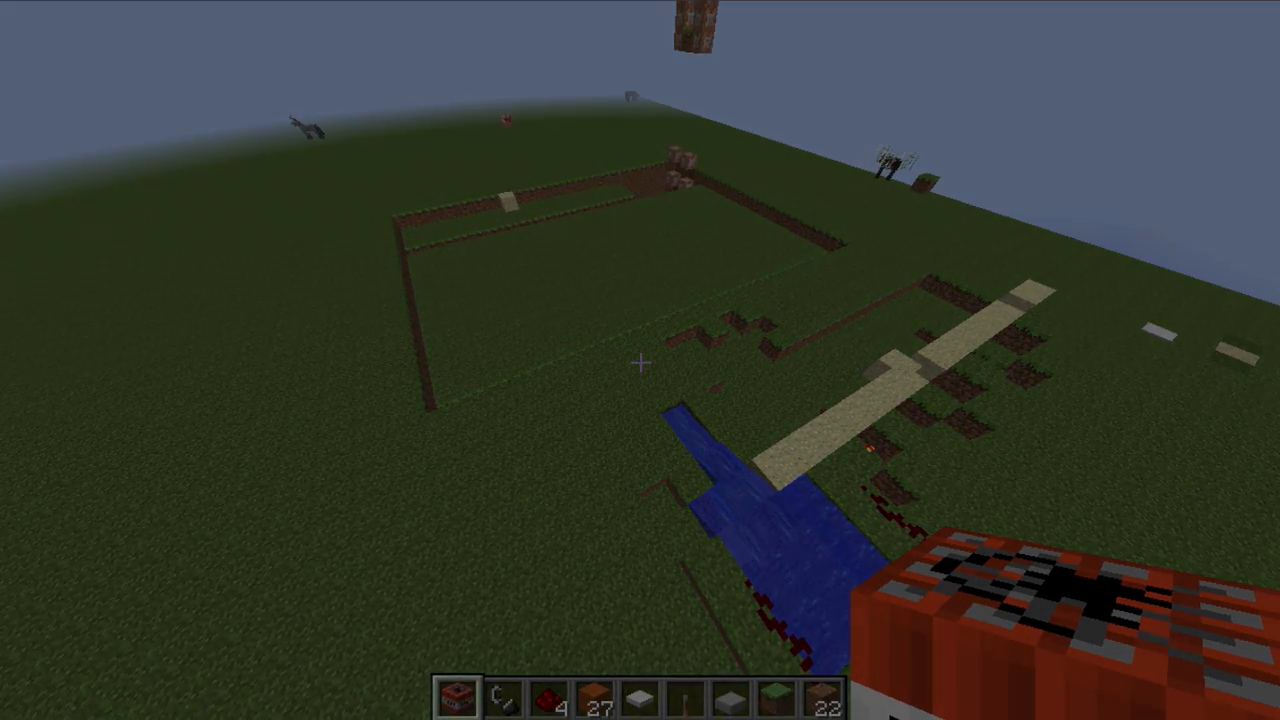